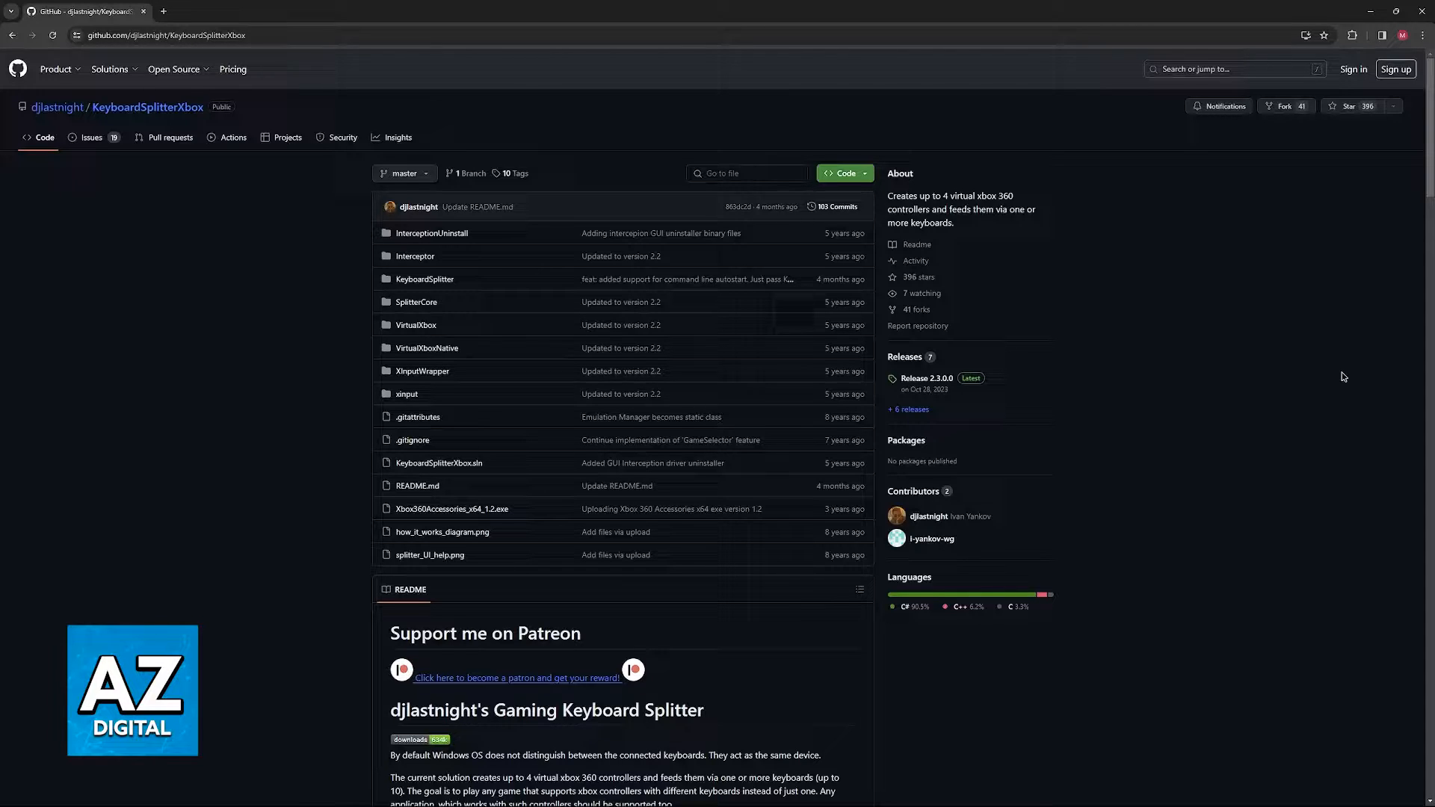
Scroll the Keyboard Splitter GitHub repository page down to the Releases section.
scroll("down", 3)
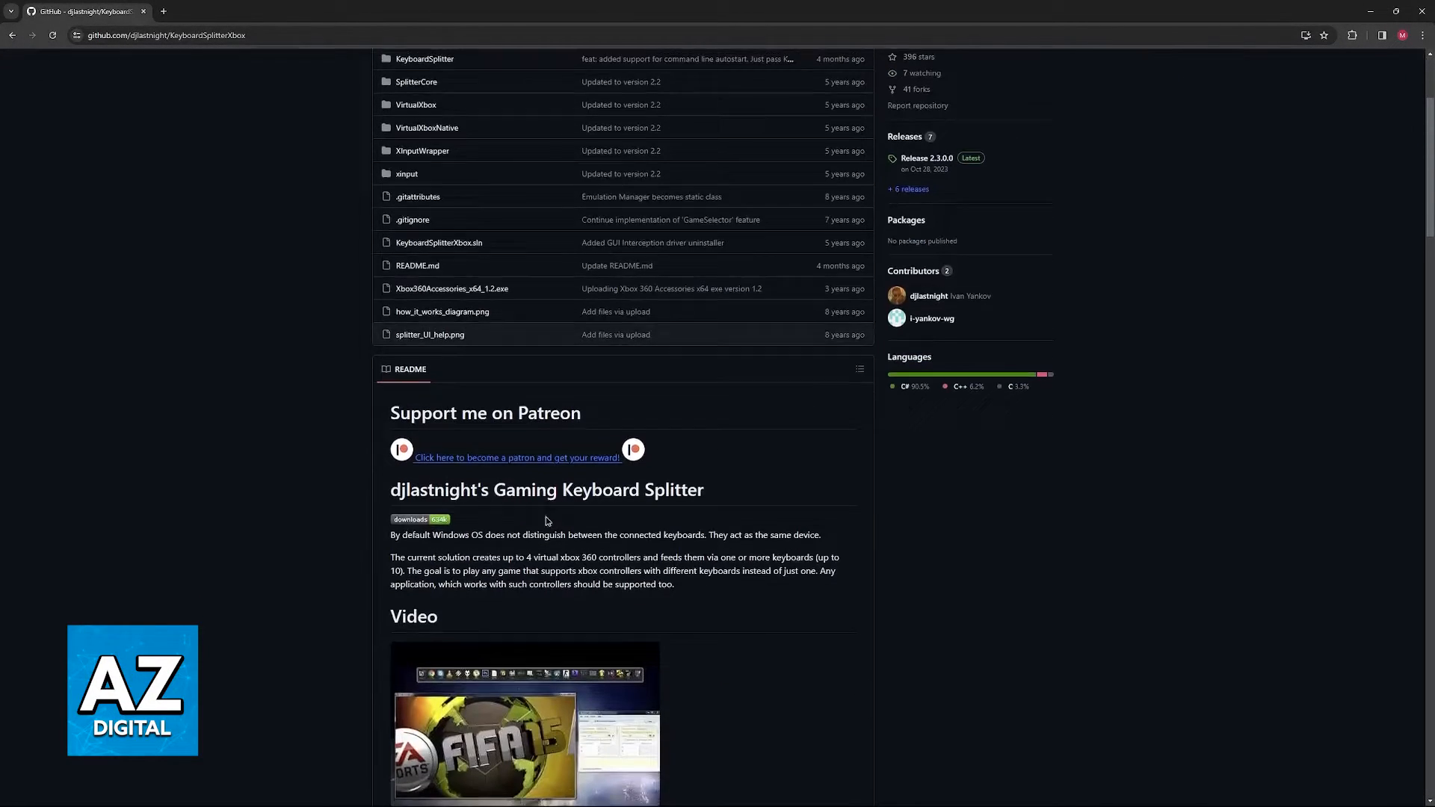
double_click(431, 485)
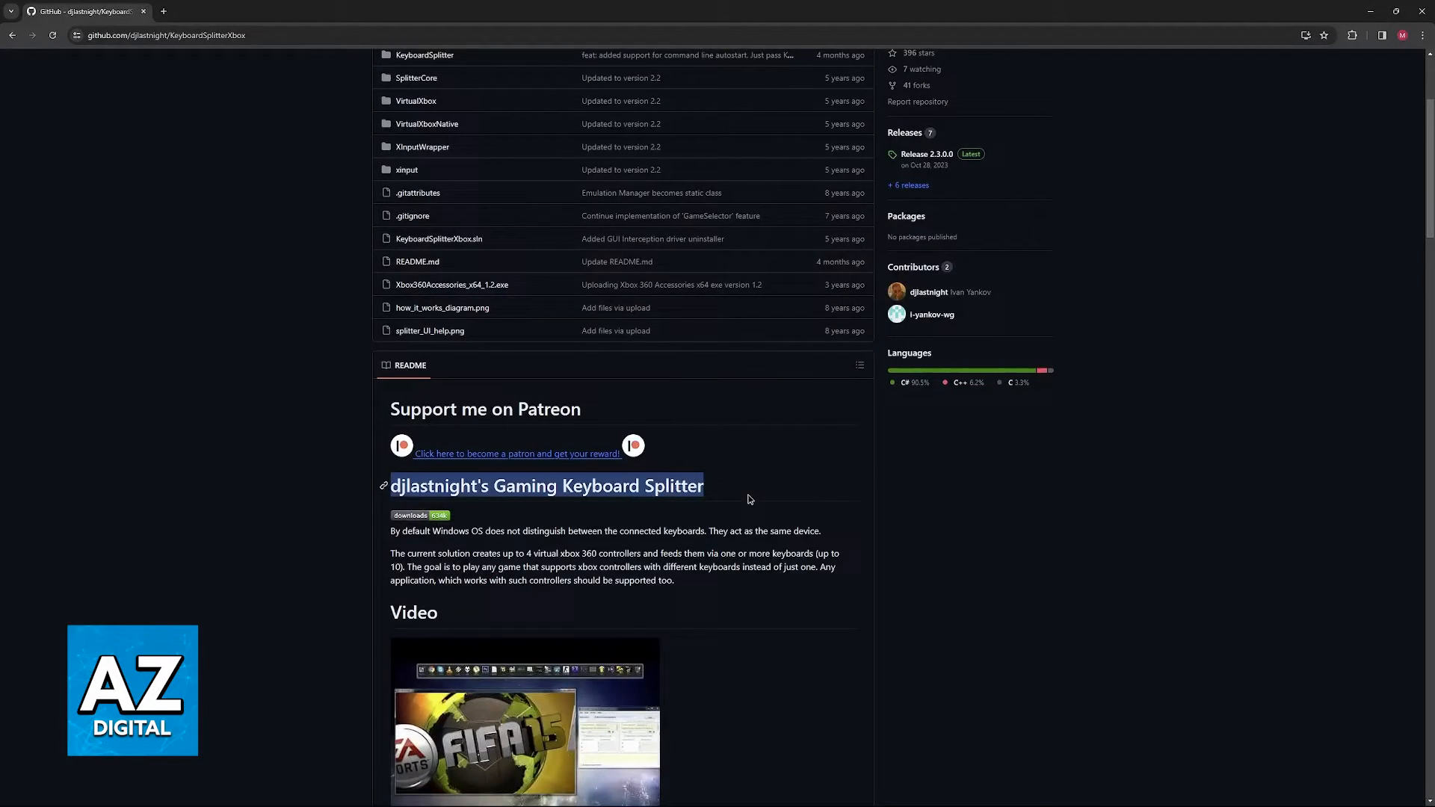
scroll("down", 3)
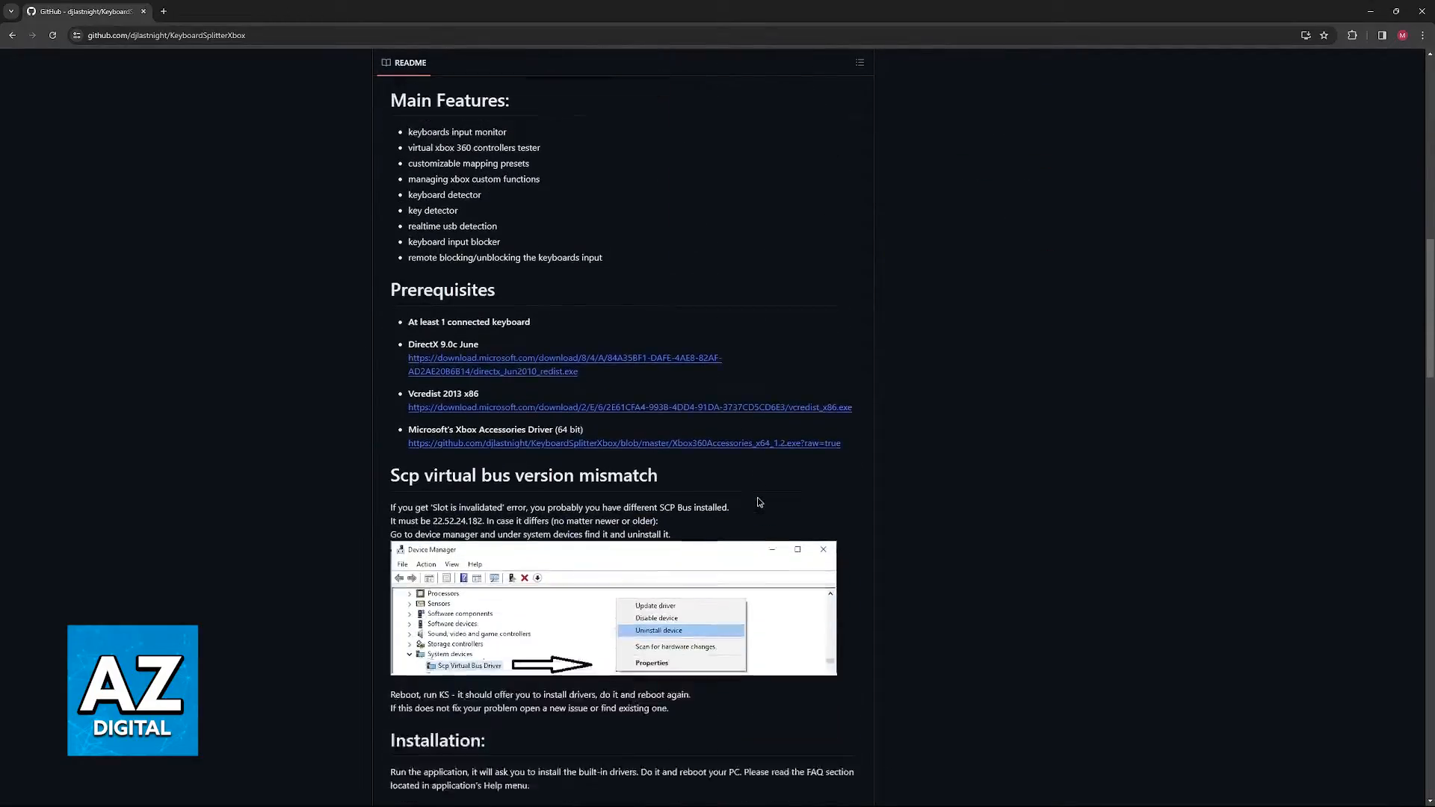
scroll("down", 3)
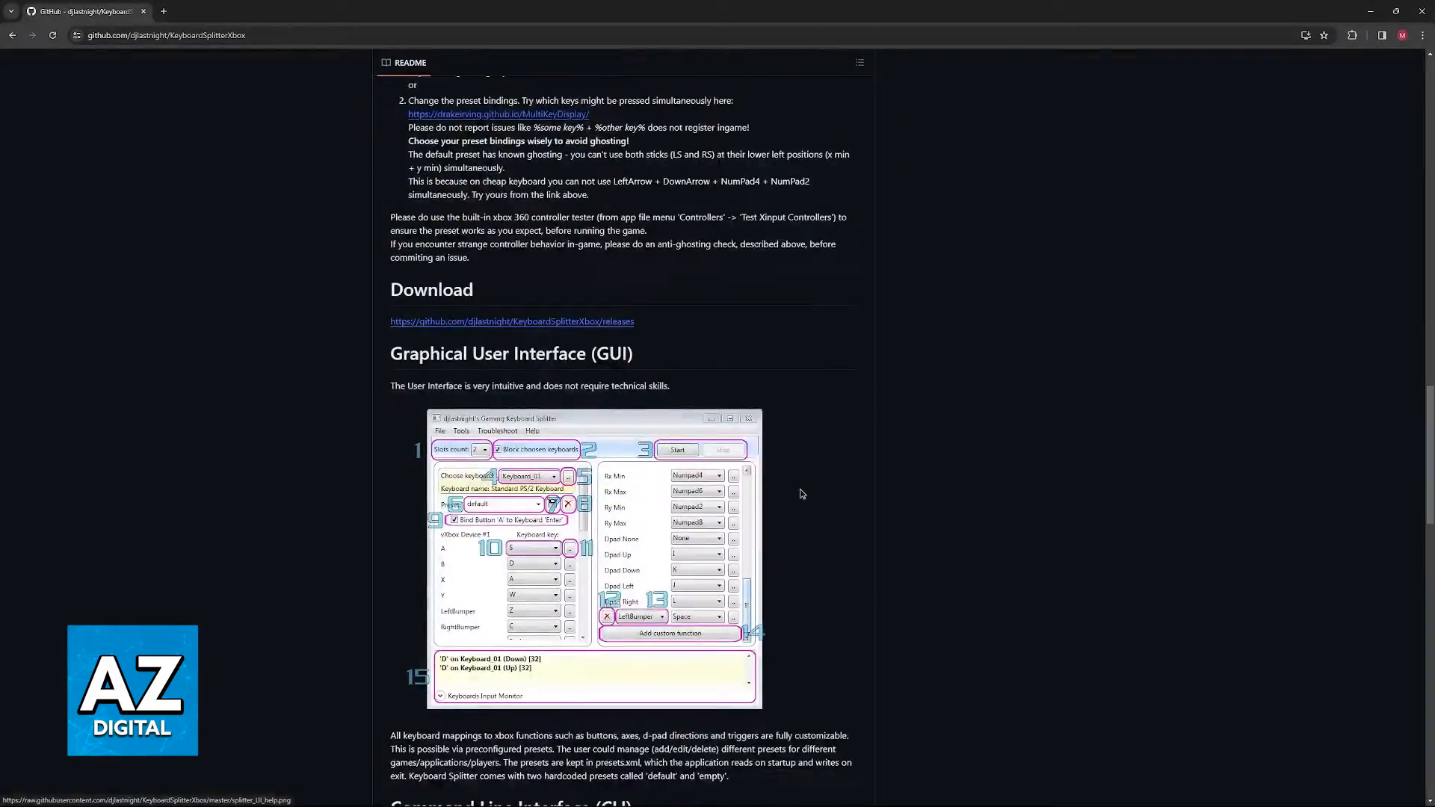
scroll("down", 3)
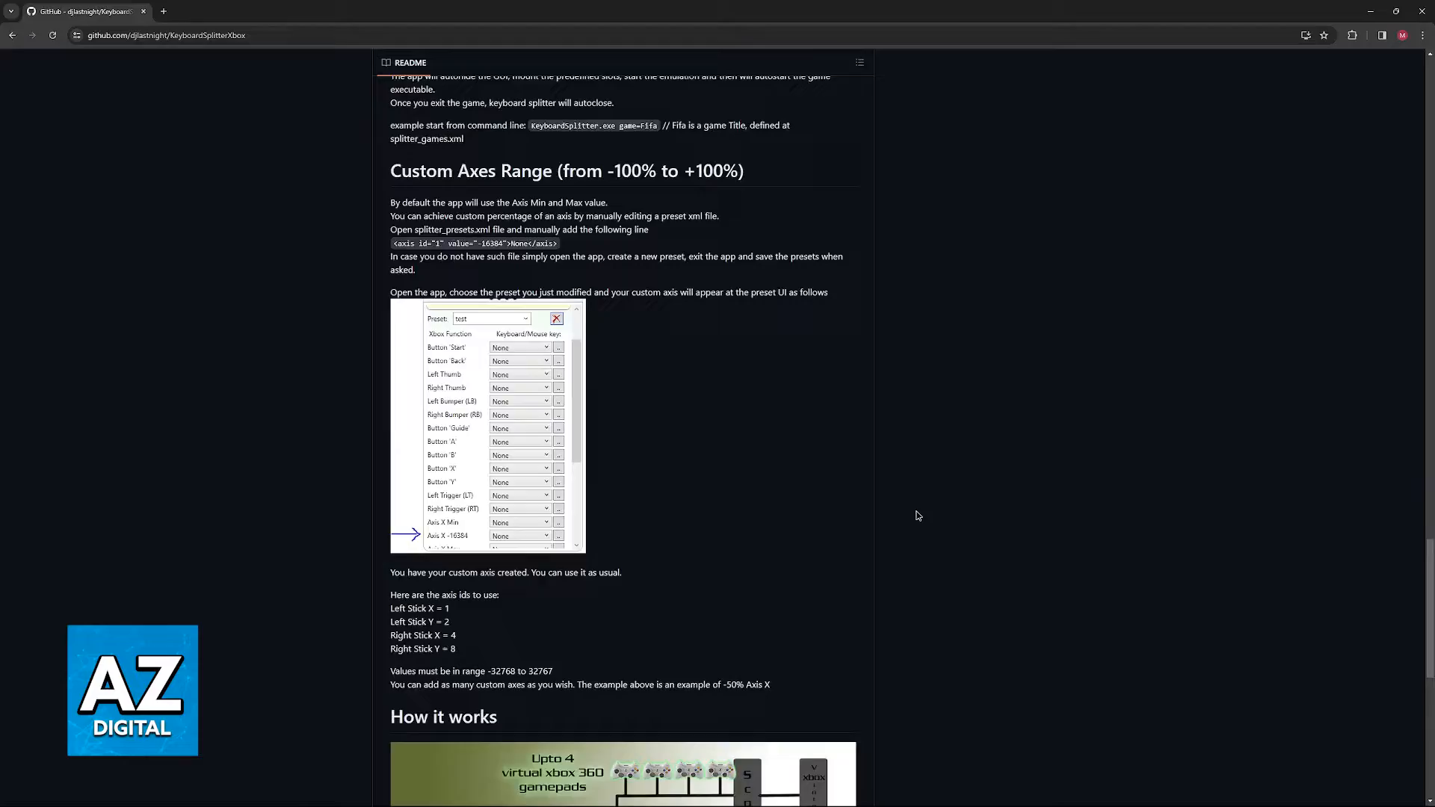
scroll("down", 3)
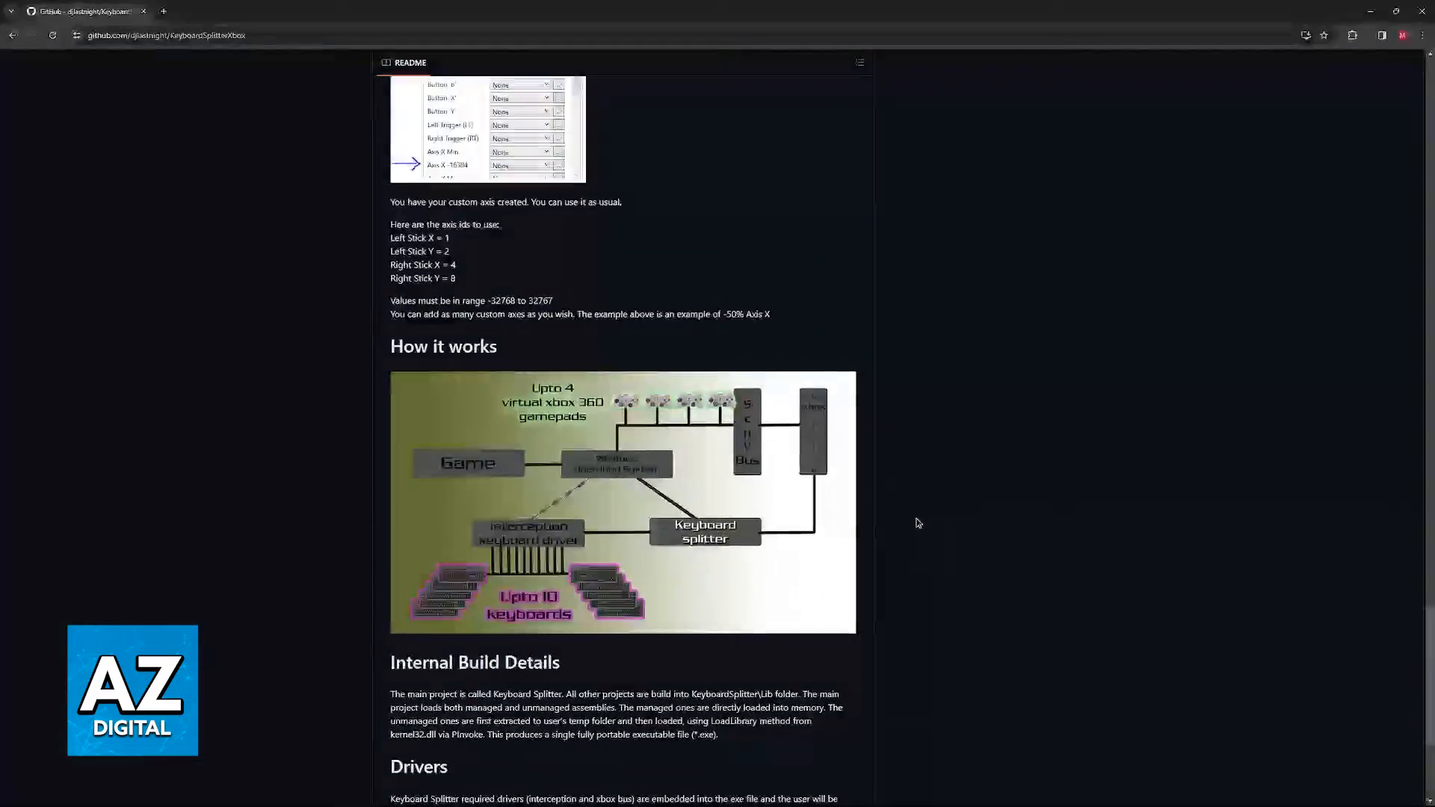
scroll("down", 3)
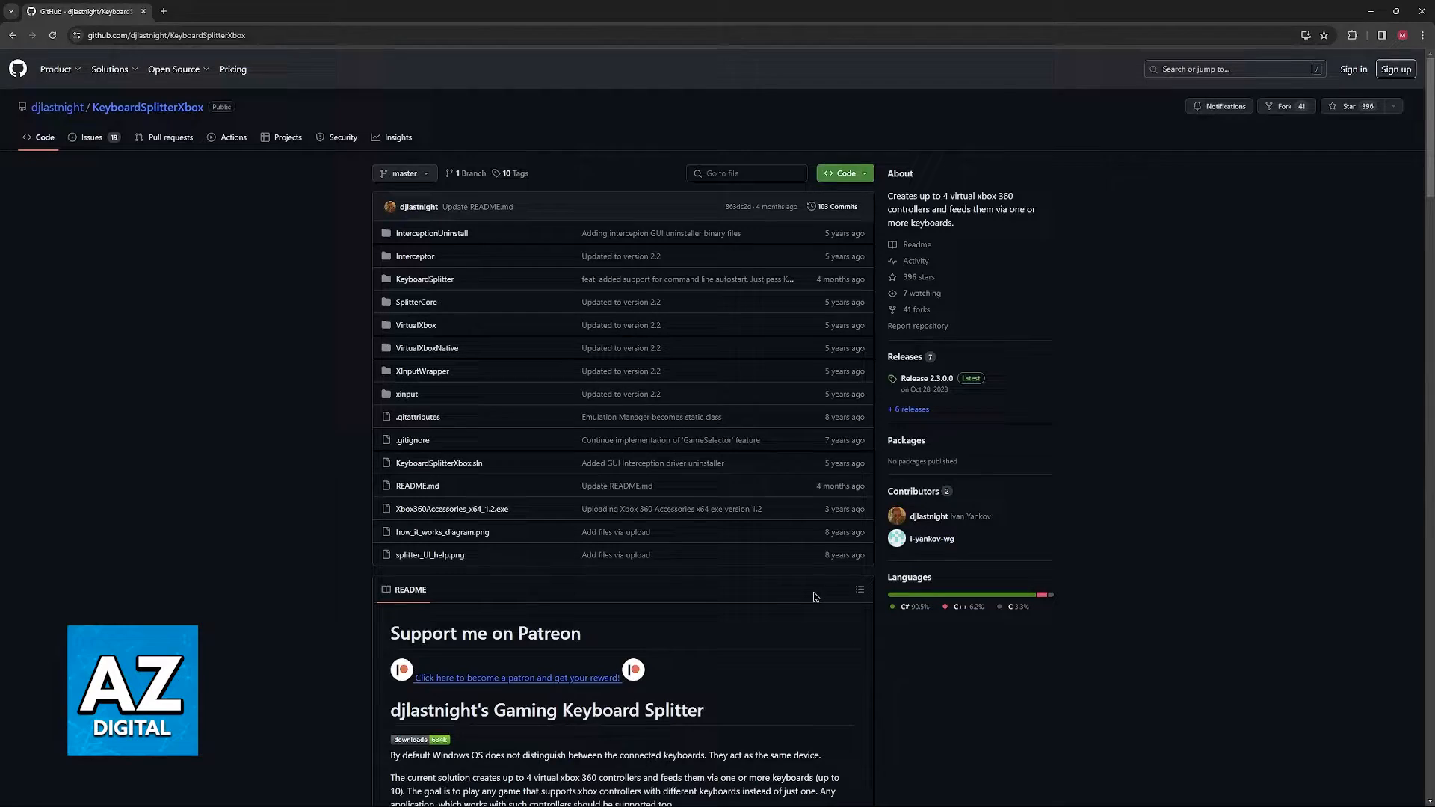
mouse_move(632, 284)
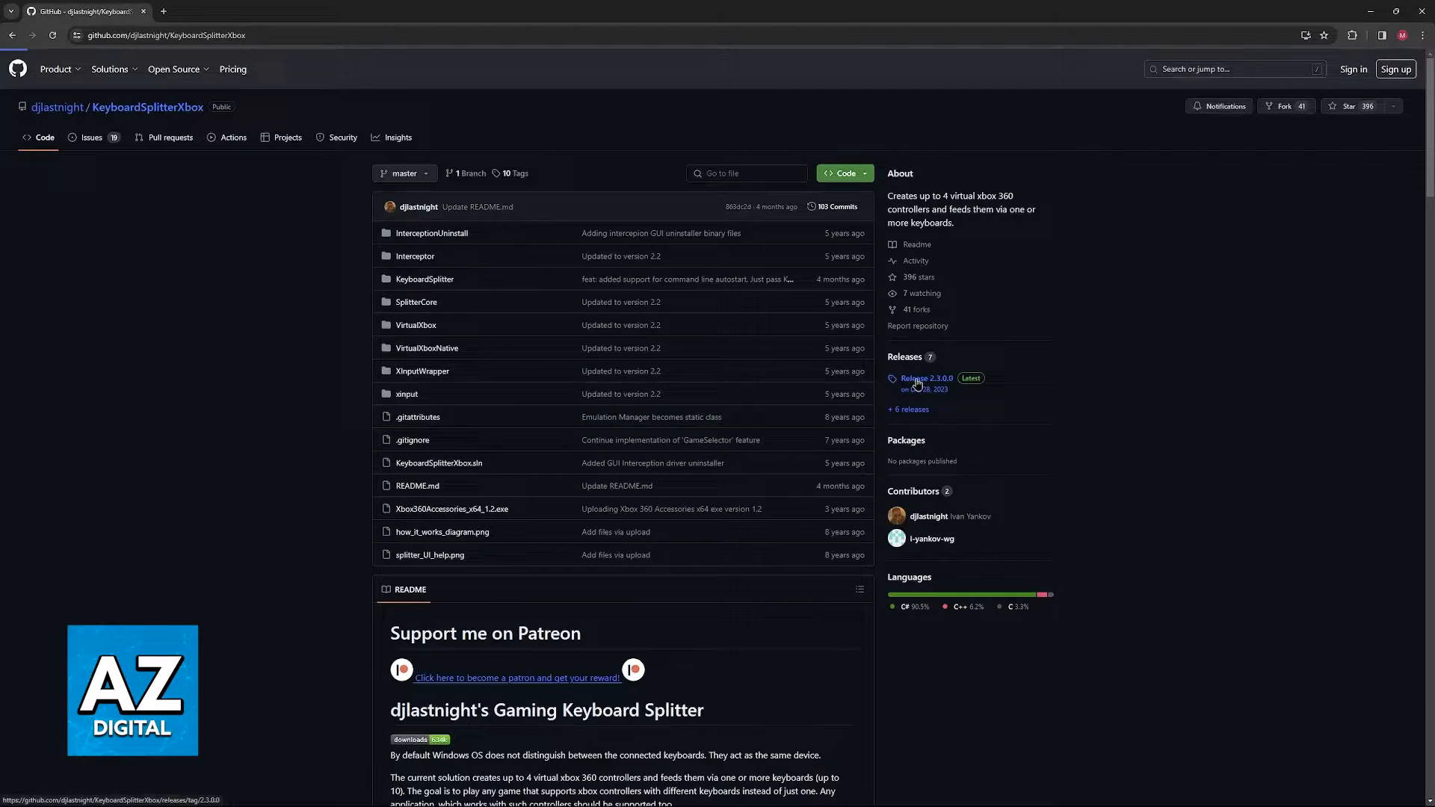
Download Keyboard.Splitter.2.3.0.0.zip from the Release 2.3.0.0 page and check recent downloads.
left_click(926, 378)
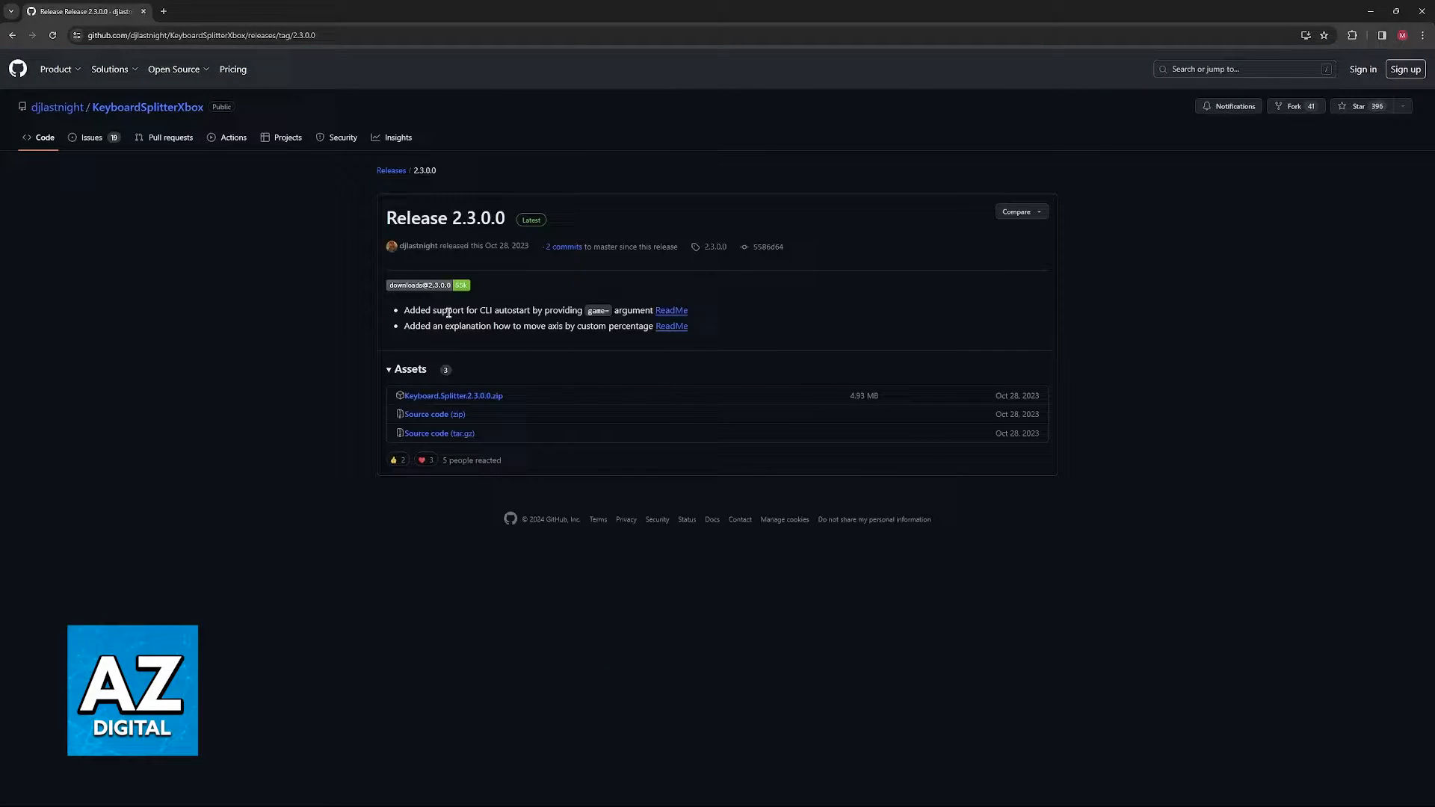
mouse_move(883, 333)
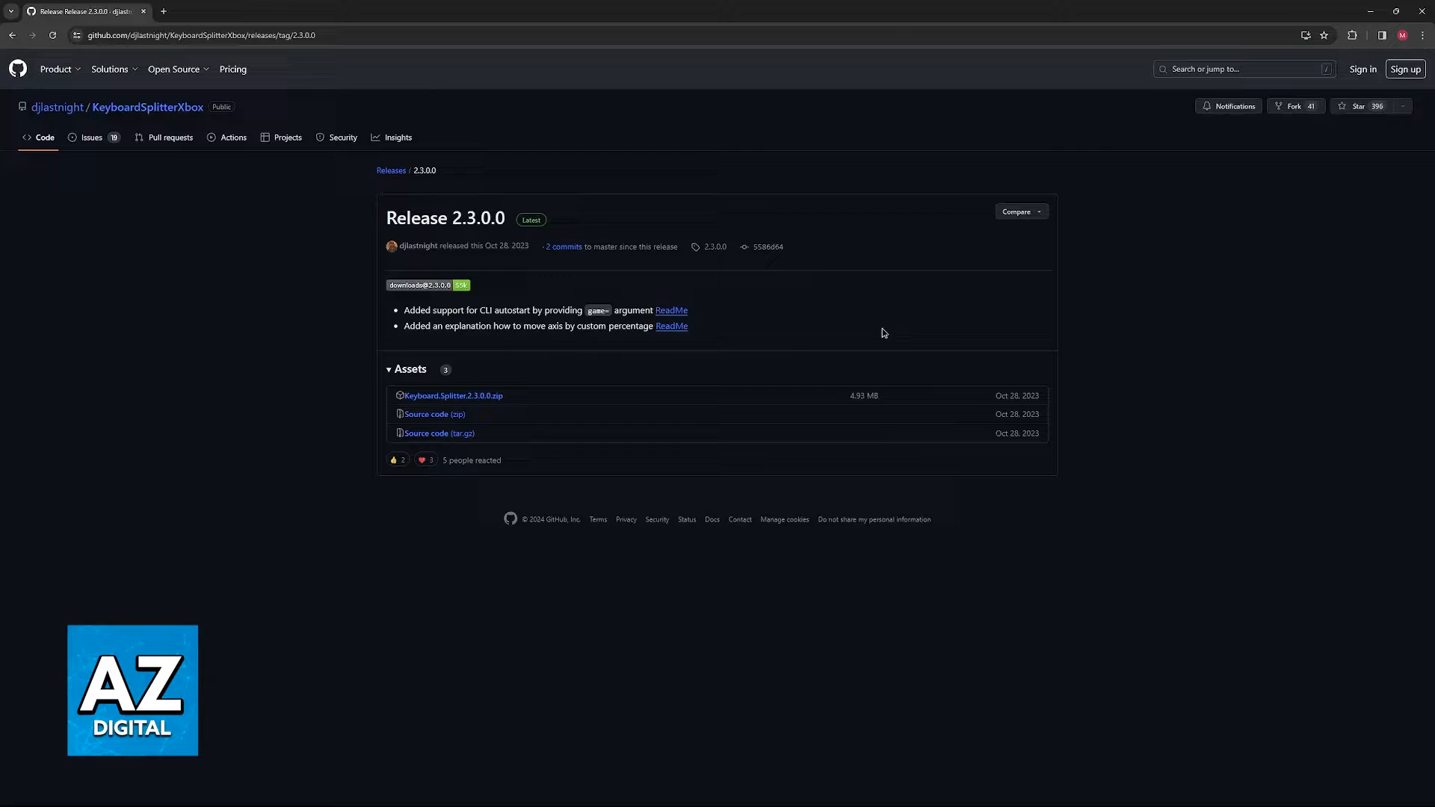
mouse_move(443, 396)
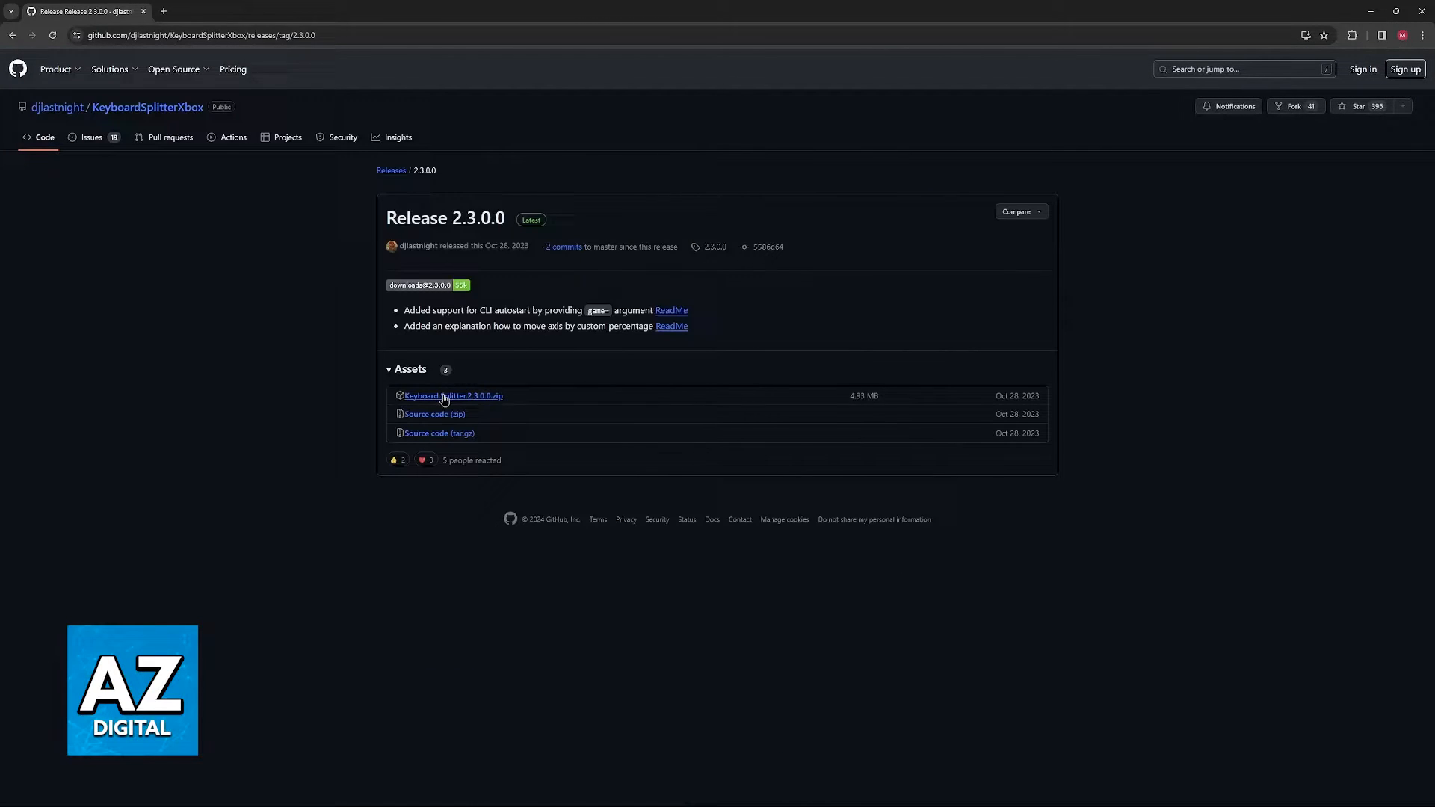
left_click(452, 396)
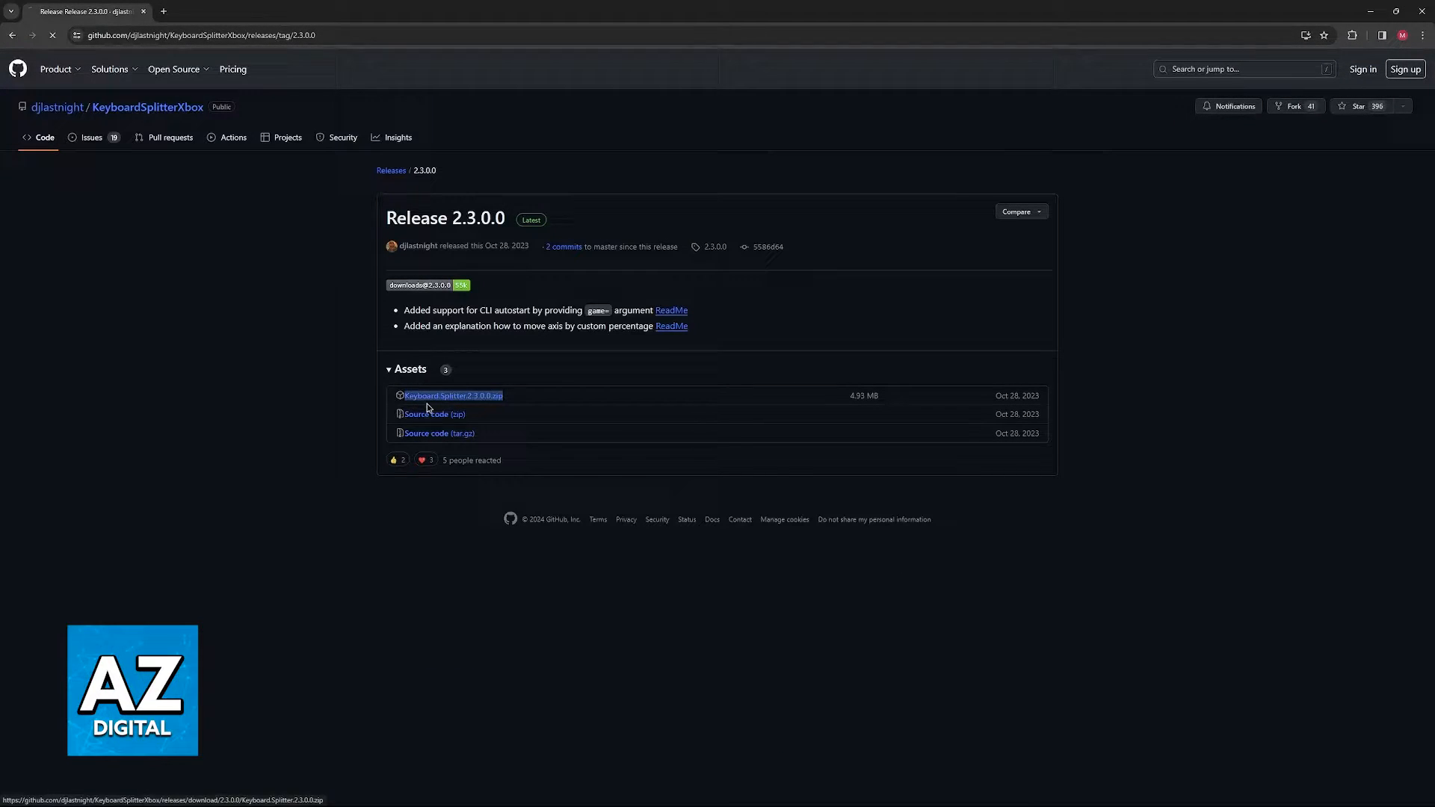
left_click(452, 395)
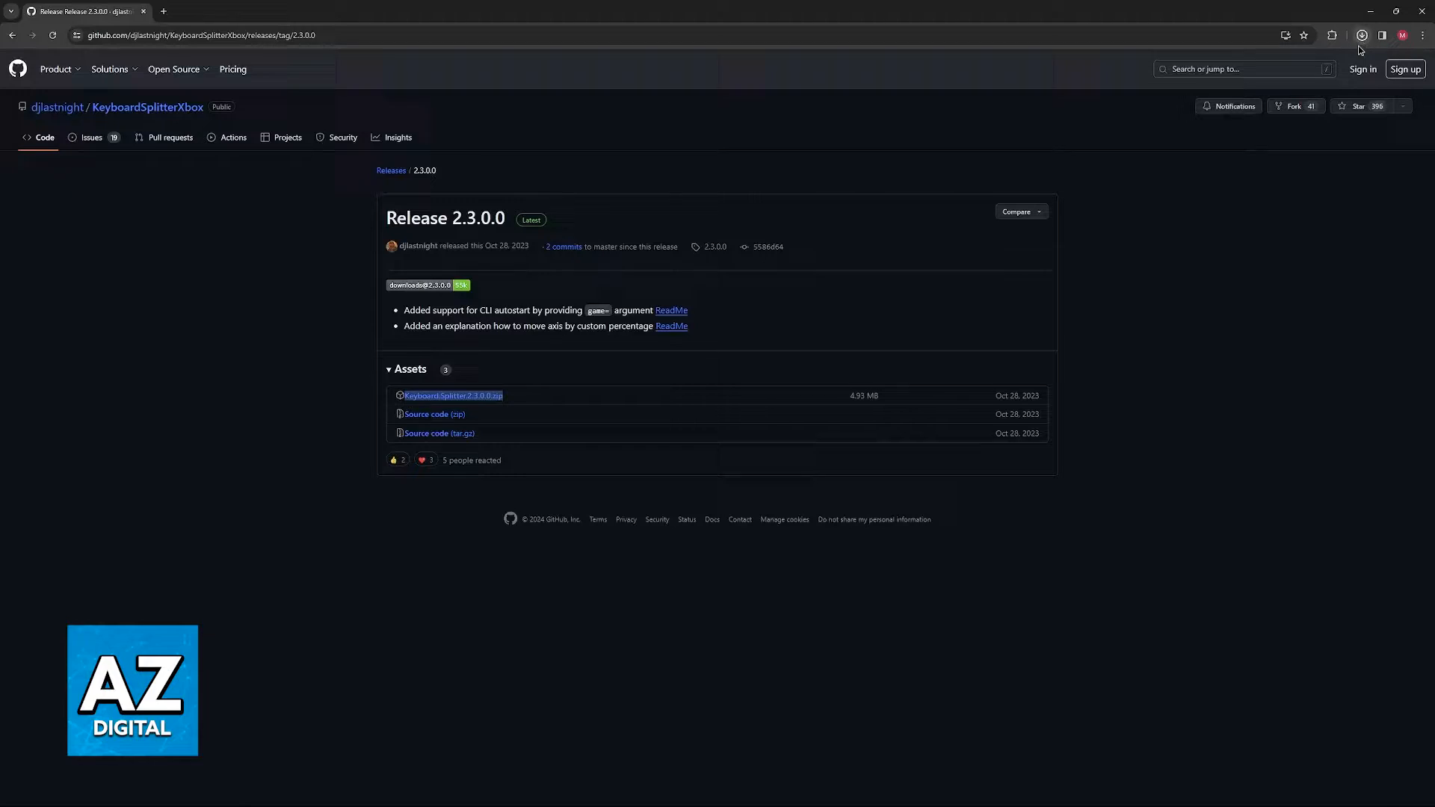
left_click(1364, 34)
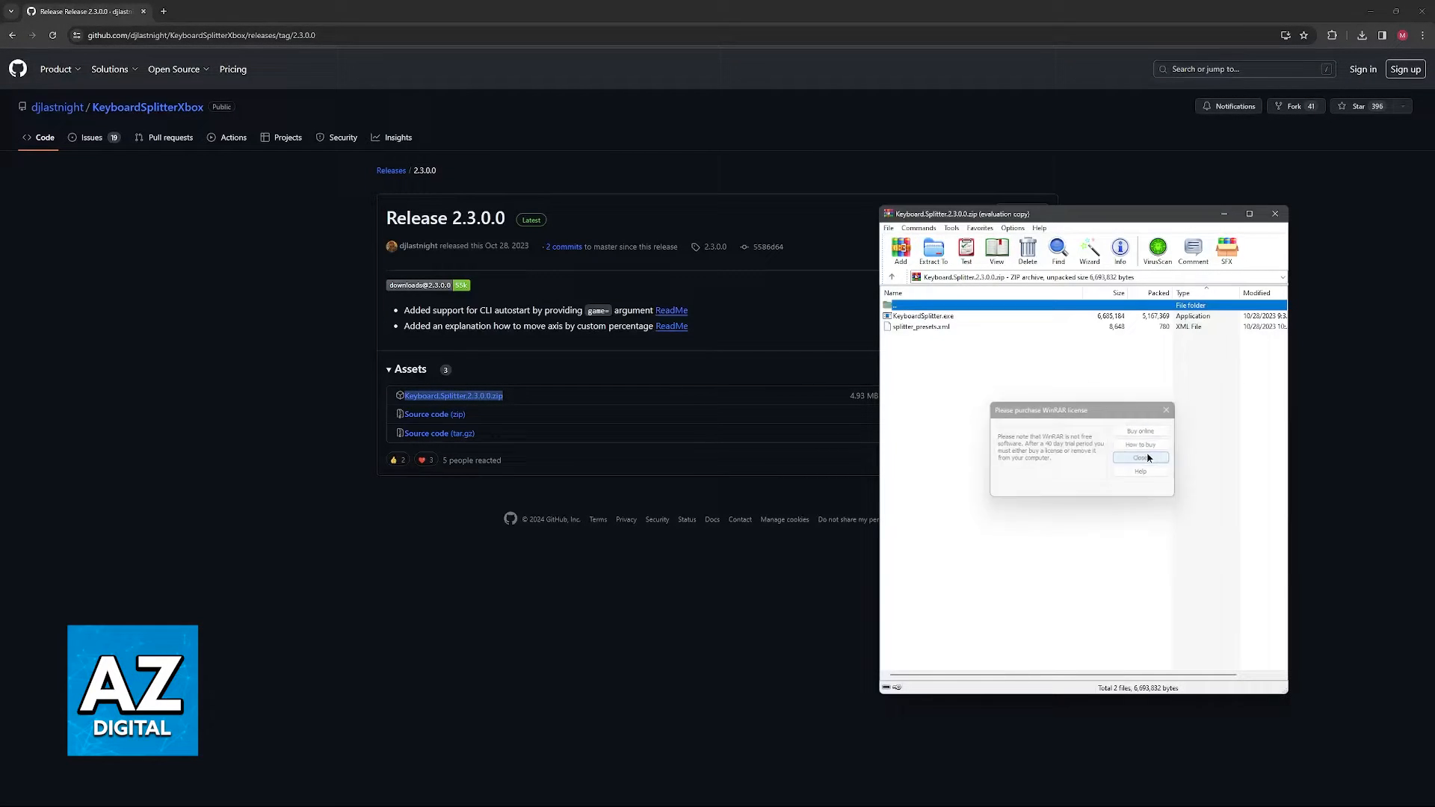
Close the WinRAR purchase license reminder over the opened Keyboard Splitter archive.
left_click(1141, 458)
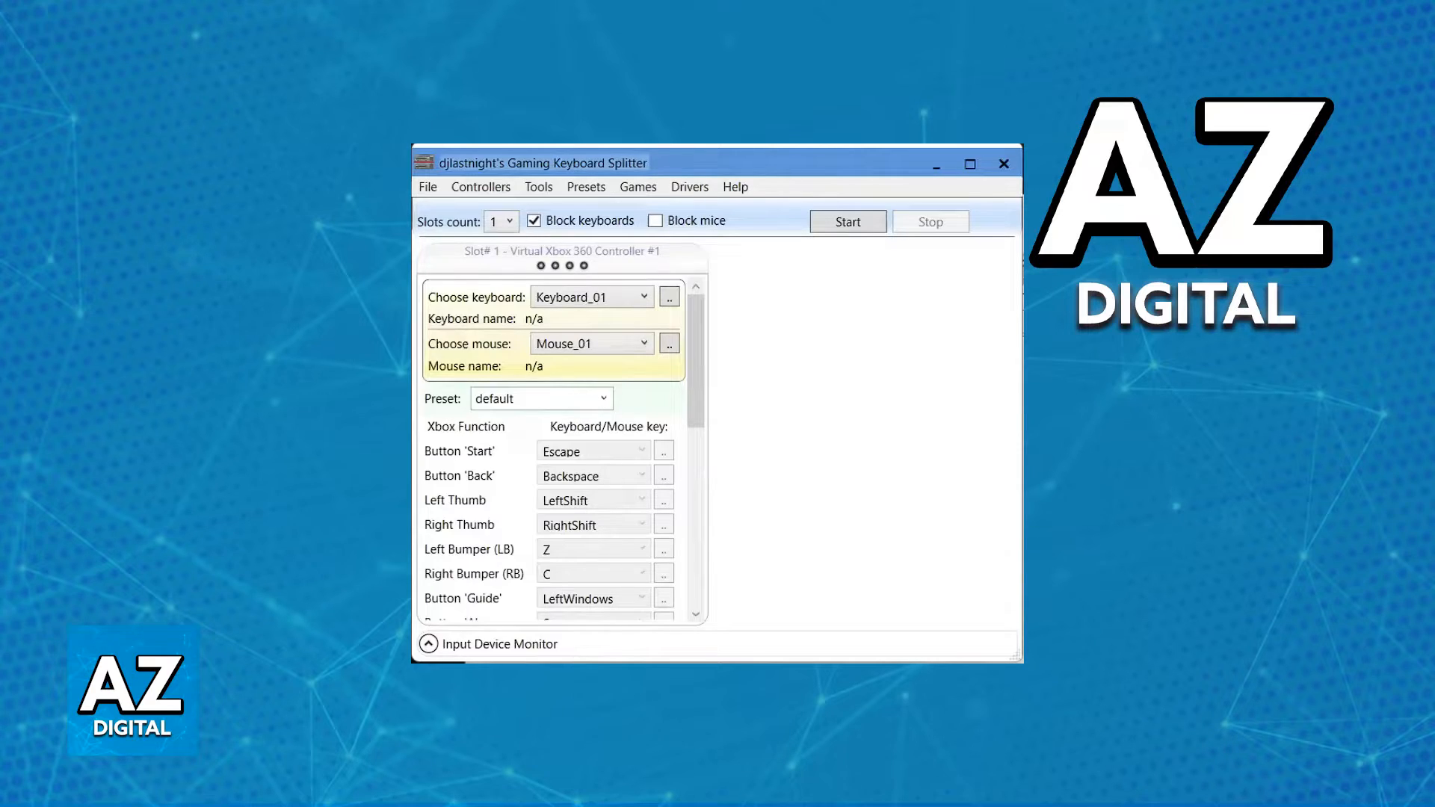
left_click(848, 221)
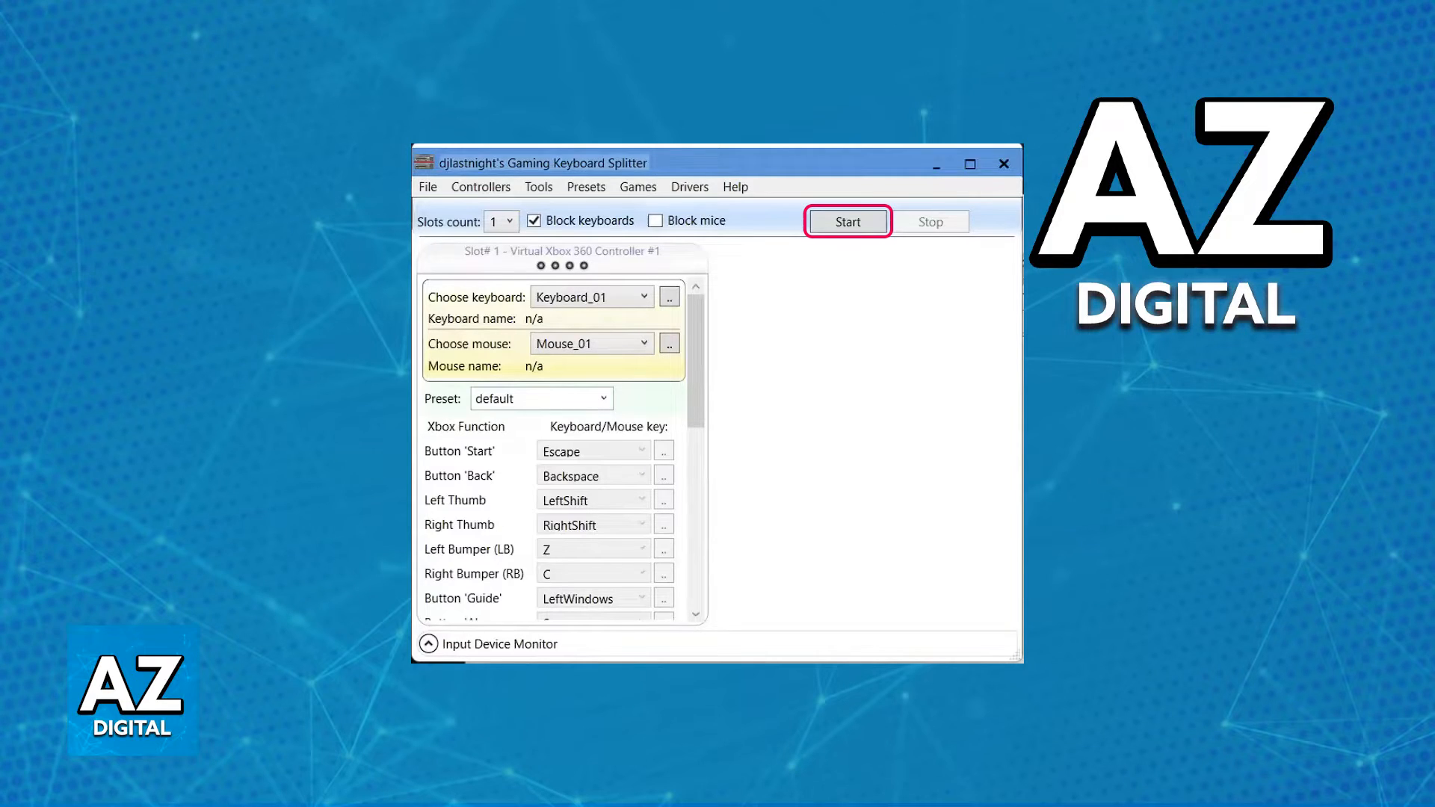
left_click(848, 222)
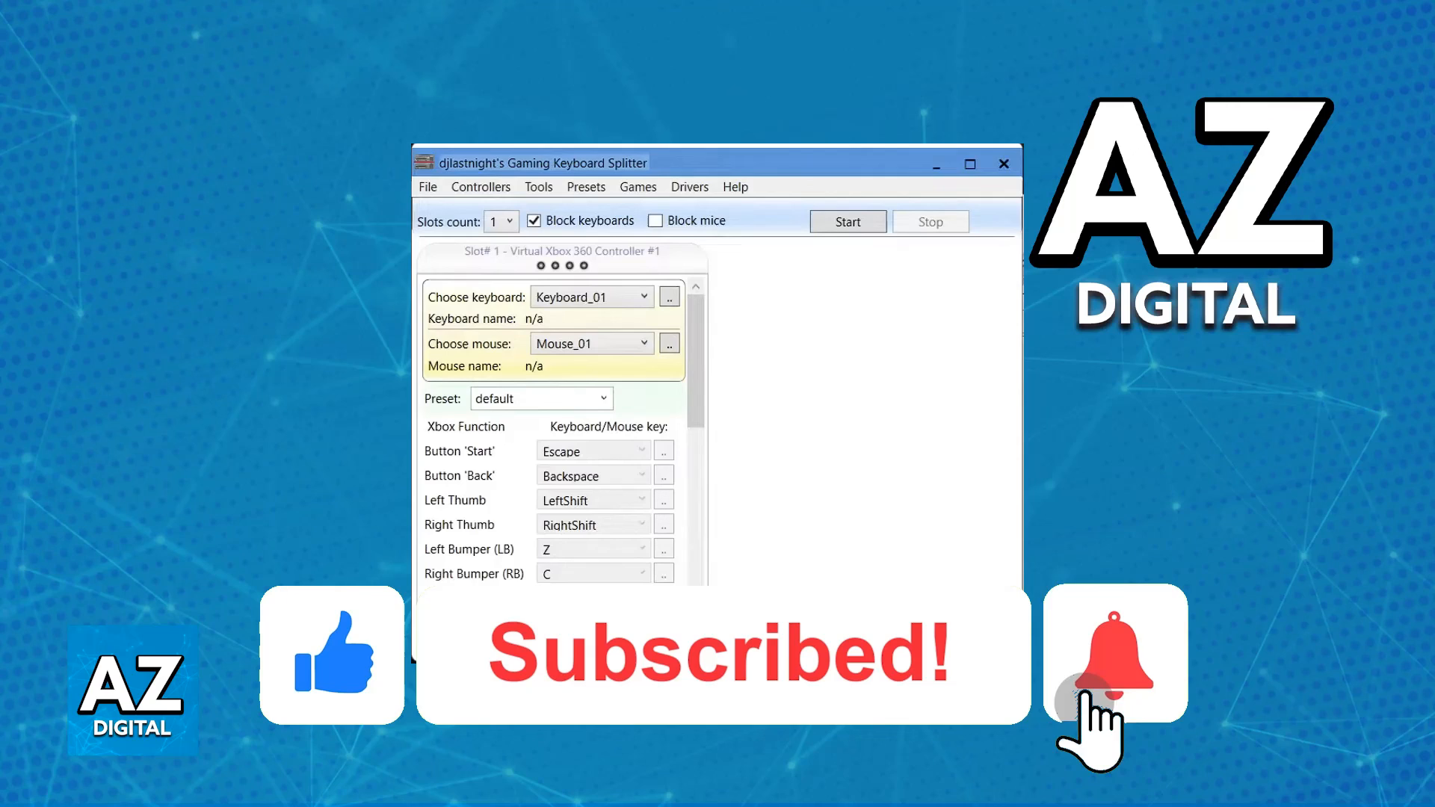
left_click(1110, 664)
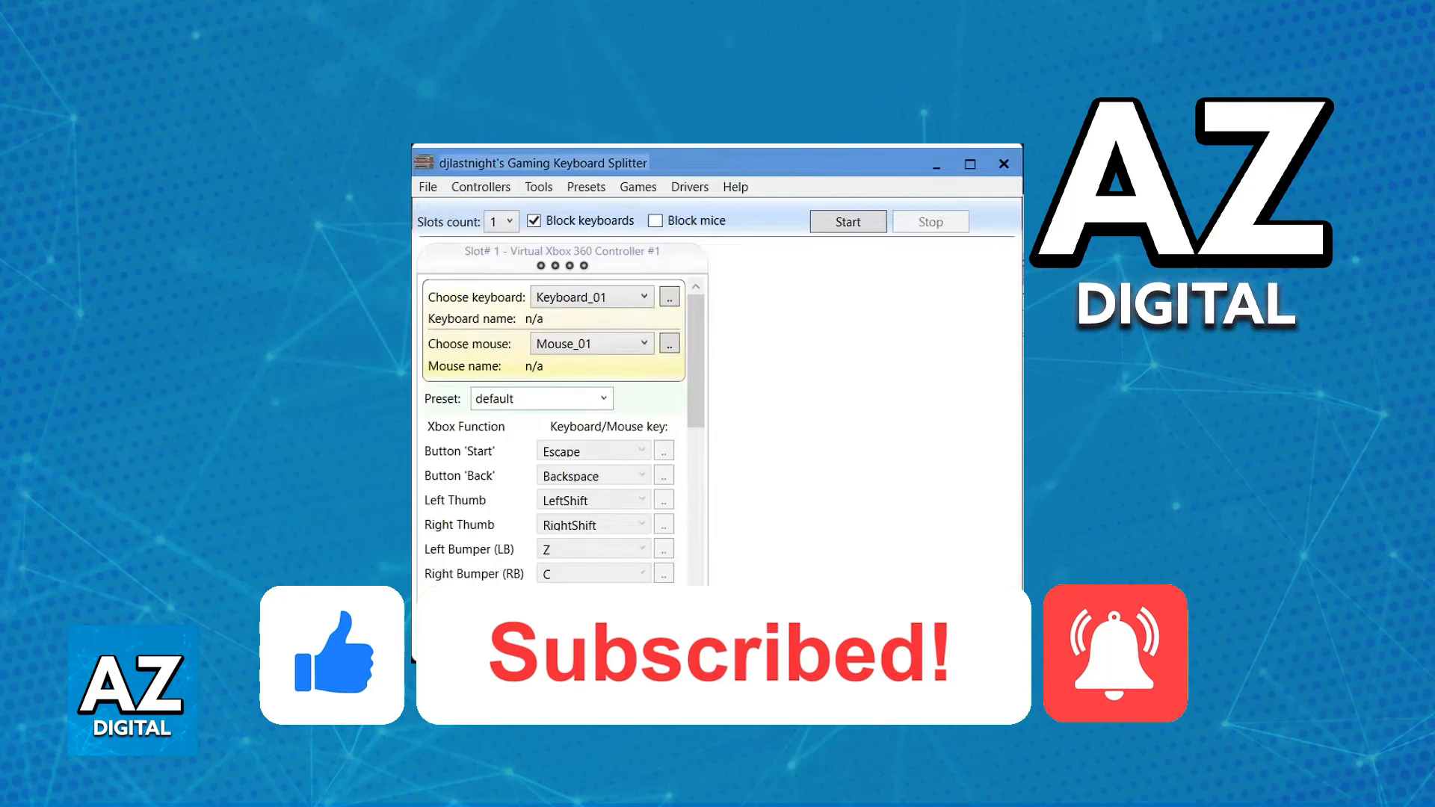